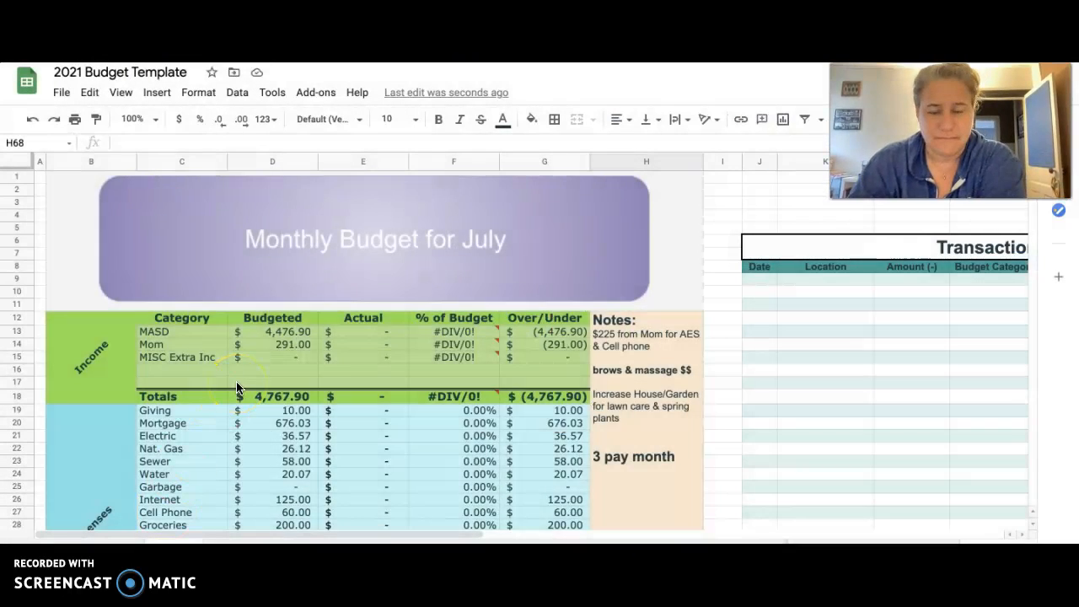
Review the income rows: Mom's budget, the empty extra income row, the income total formula and Giving.
scroll("down", 3)
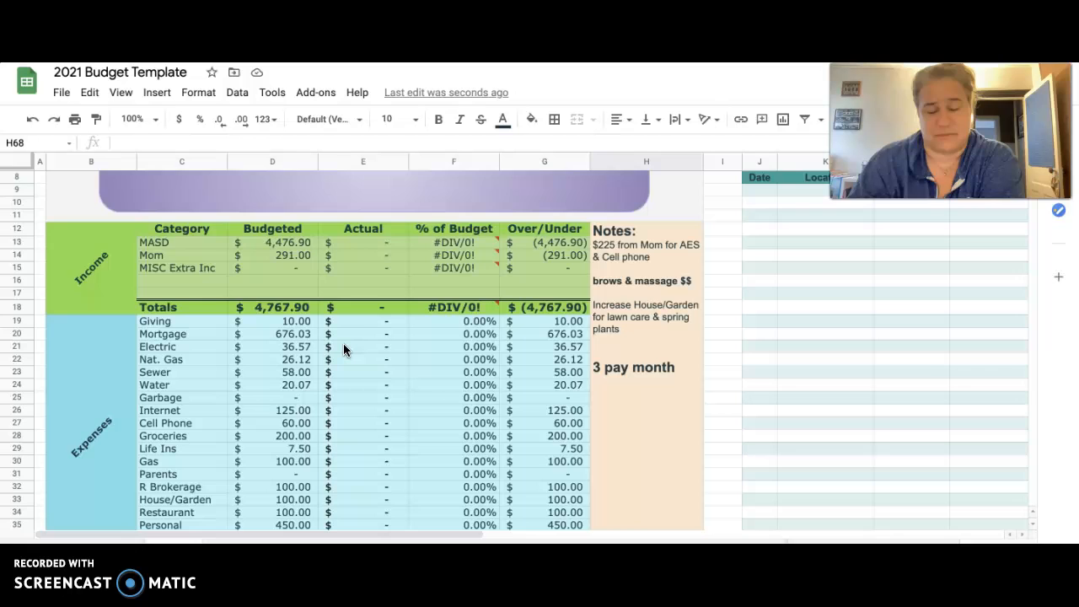
scroll("down", 3)
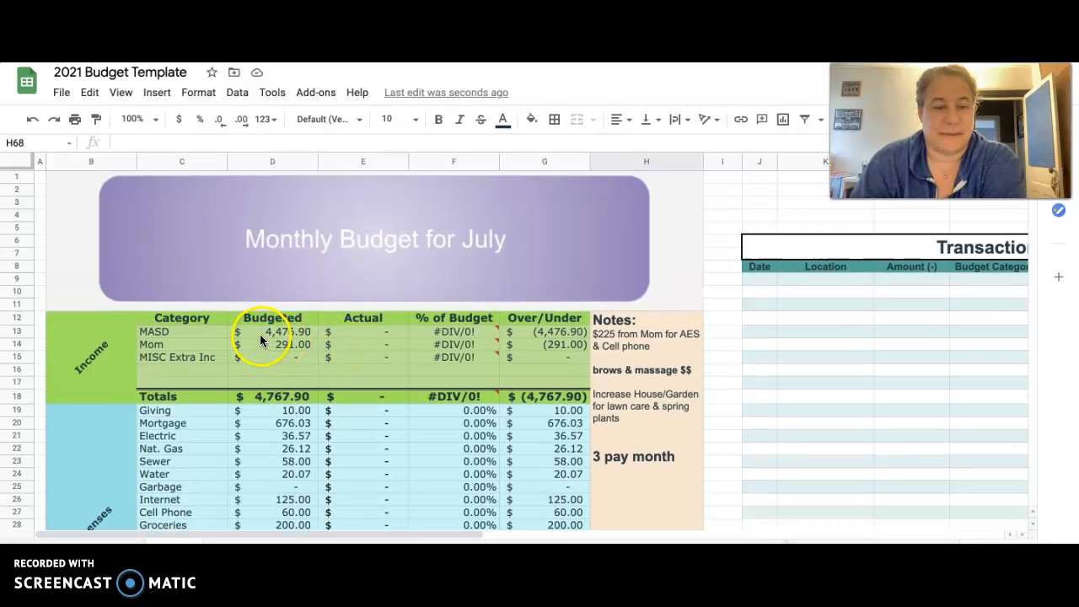
left_click(272, 330)
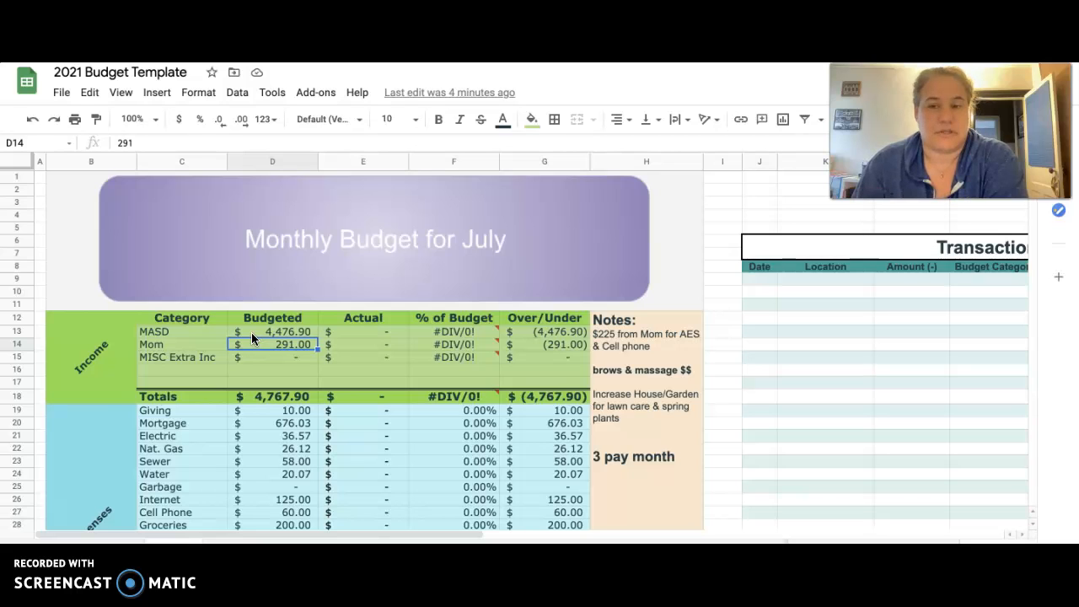
left_click(272, 369)
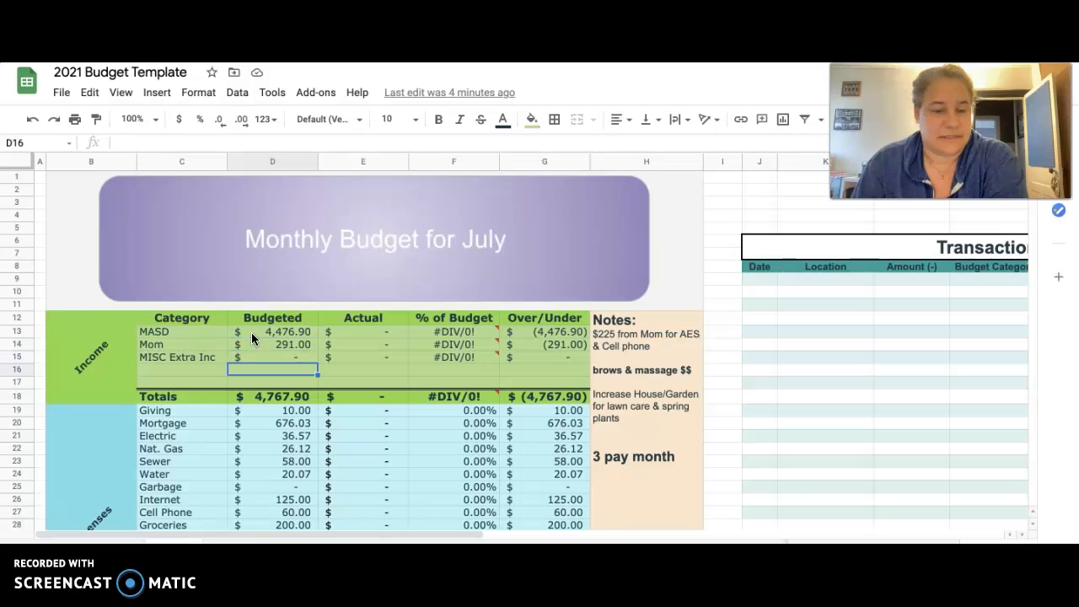
left_click(271, 396)
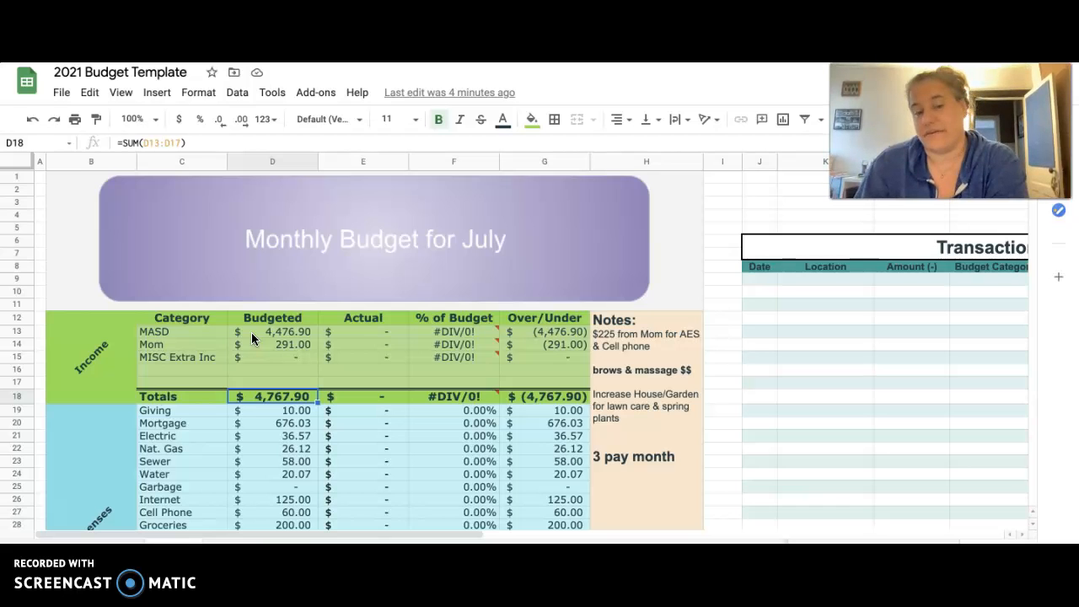
left_click(272, 409)
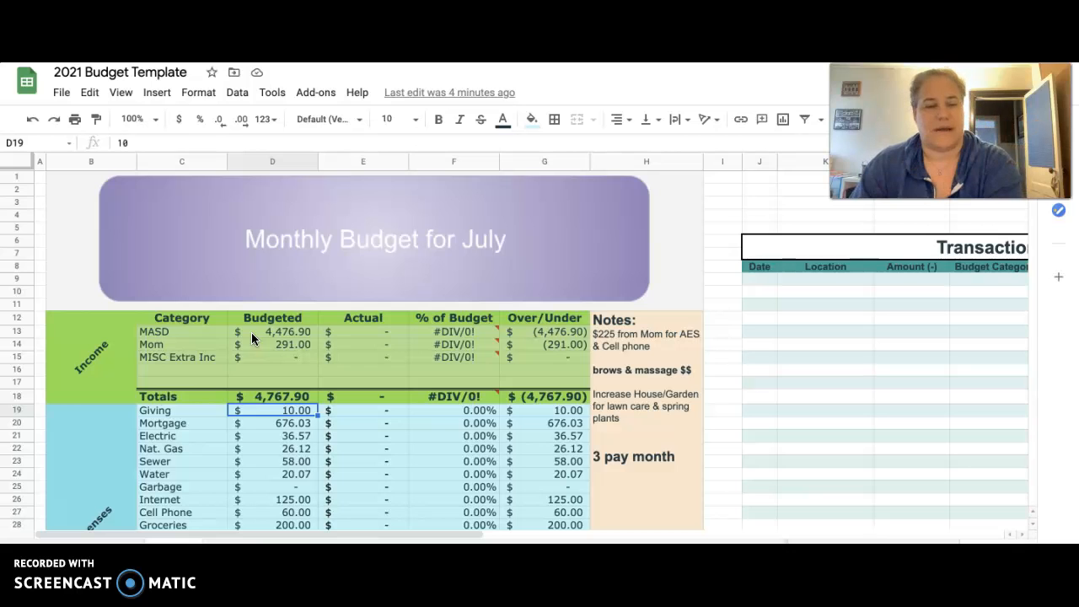
Review the utility expense budgets for Nat. Gas, Sewer, Garbage and Internet.
left_click(273, 422)
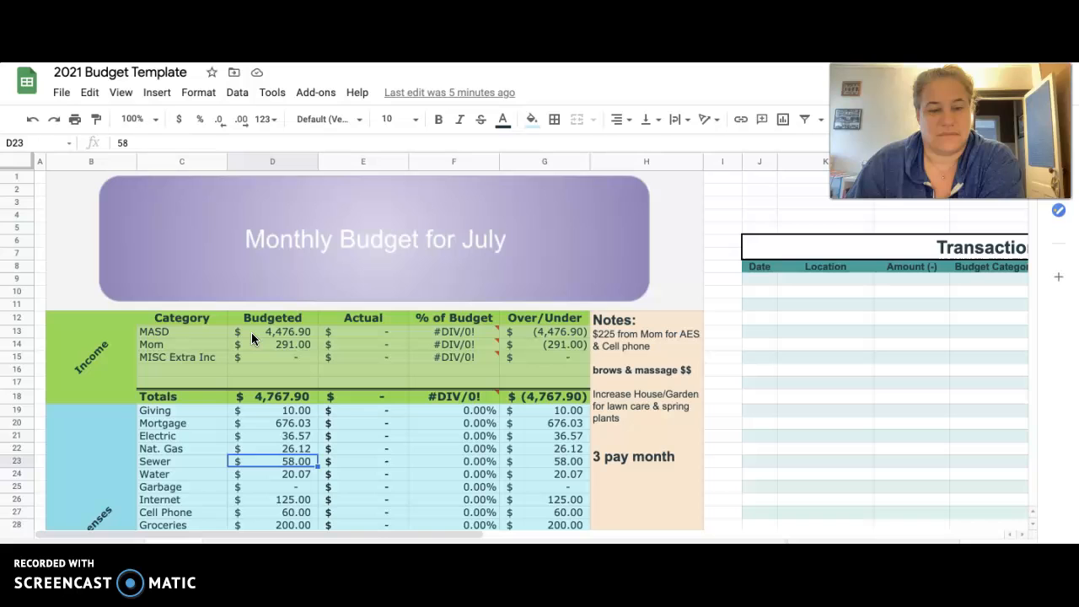
left_click(271, 448)
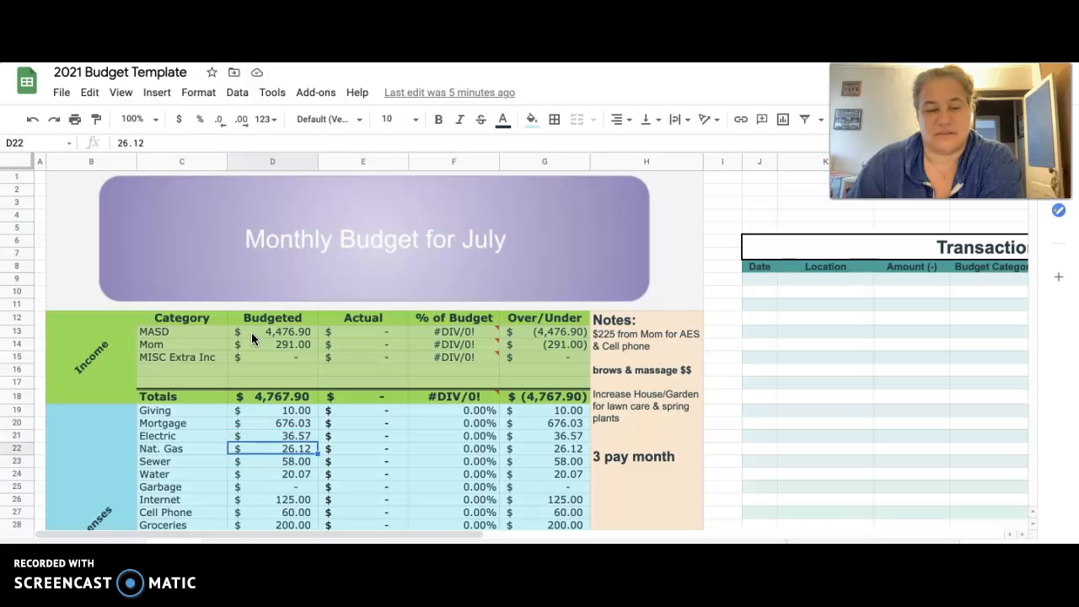
left_click(272, 436)
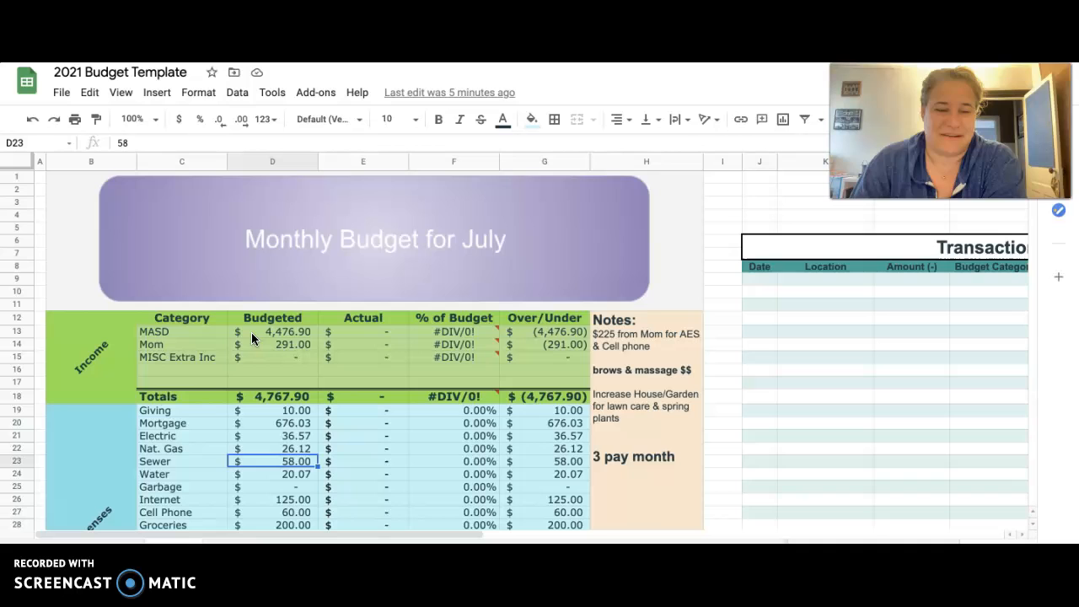
left_click(272, 487)
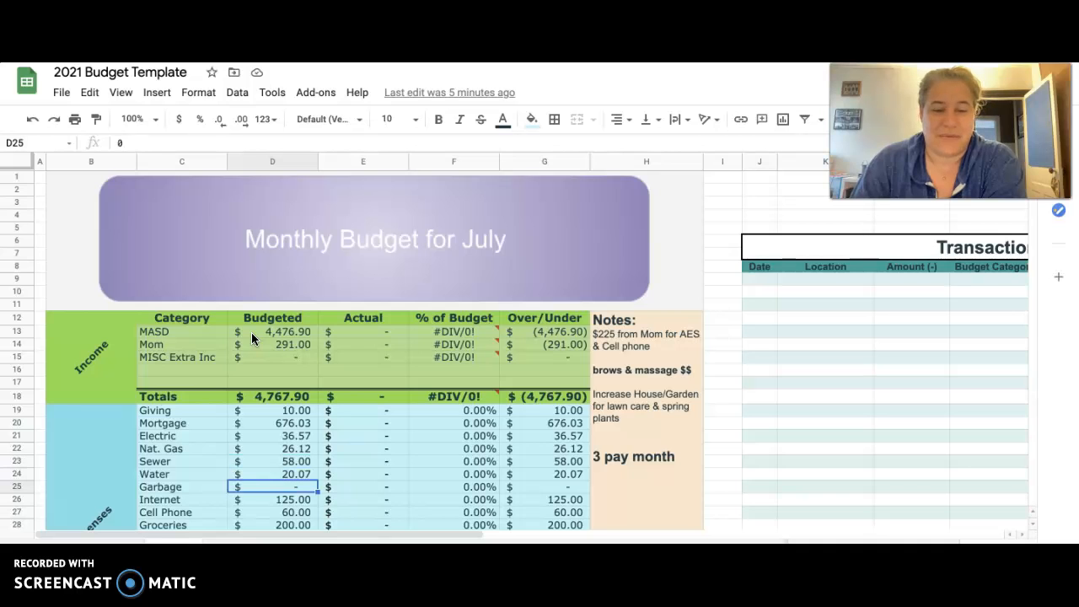
left_click(272, 474)
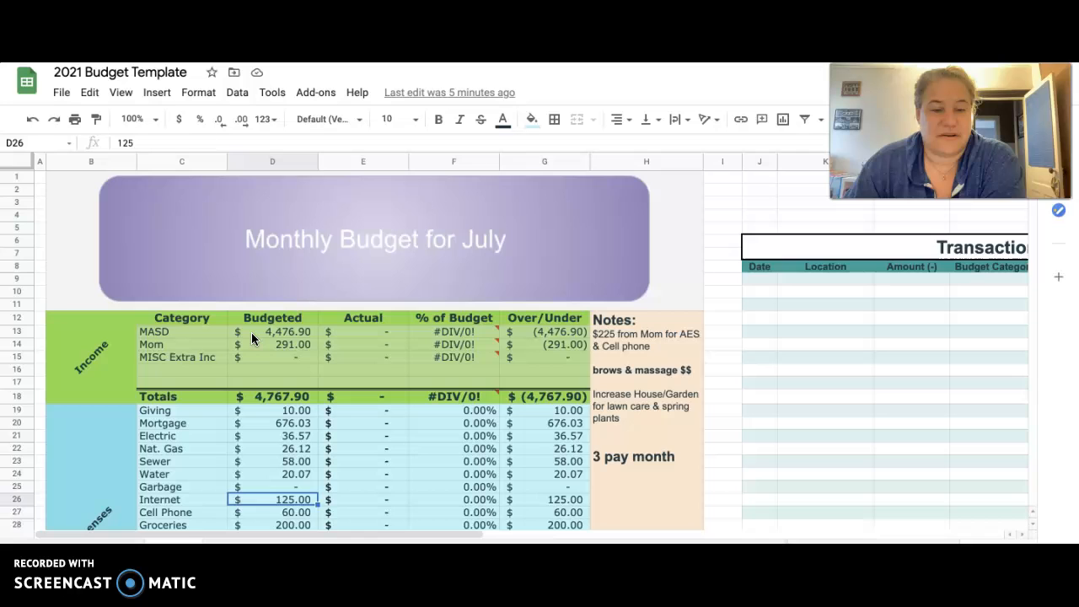
Review the AES debt and MISC budgets, the expense Totals formula and the NLC sinking fund budget.
scroll("down", 3)
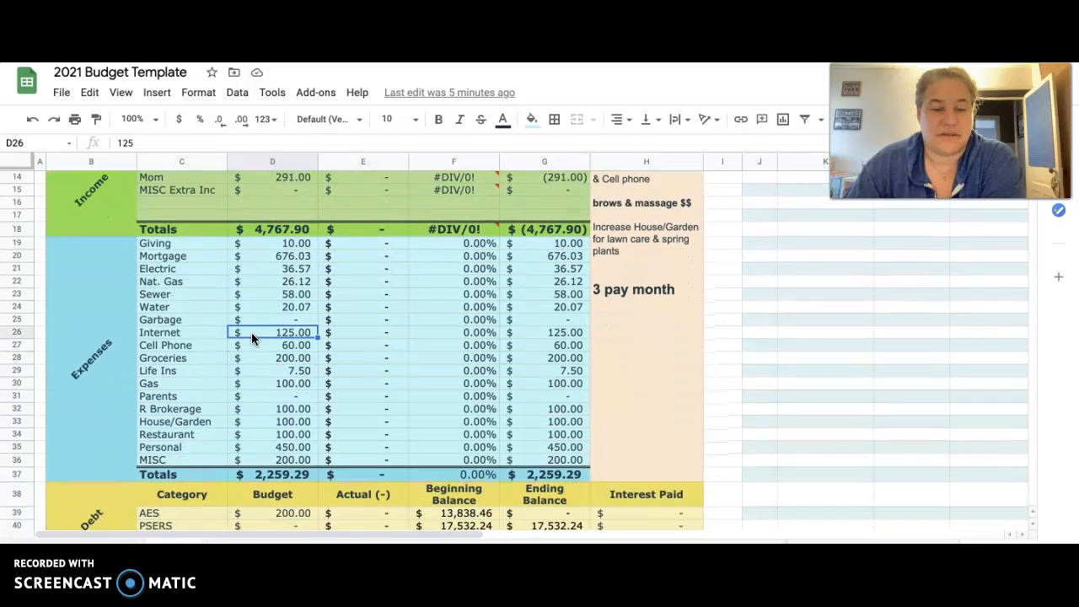
scroll("down", 3)
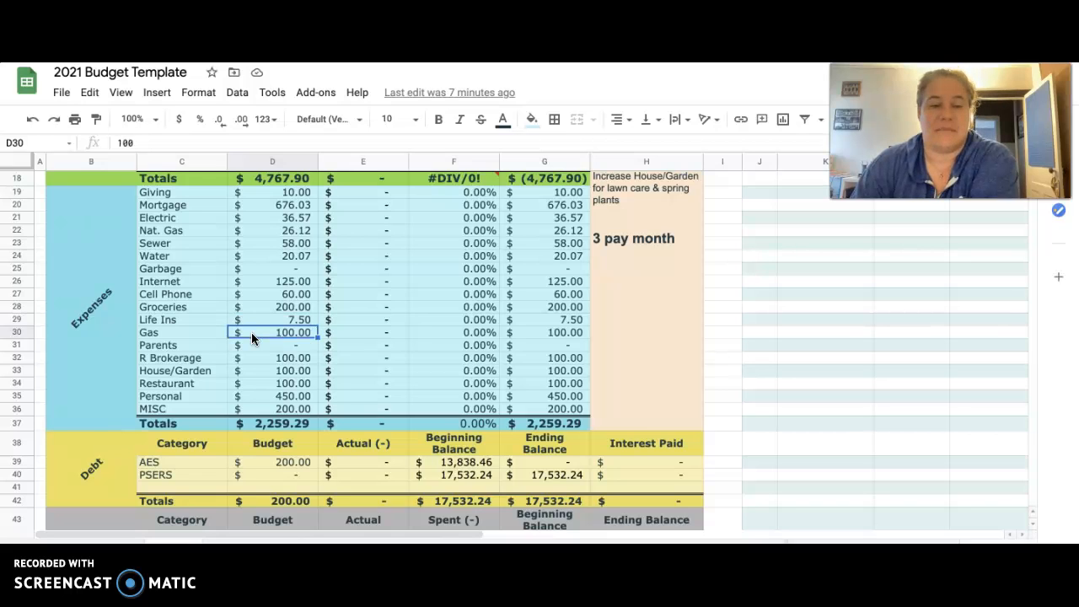
left_click(272, 357)
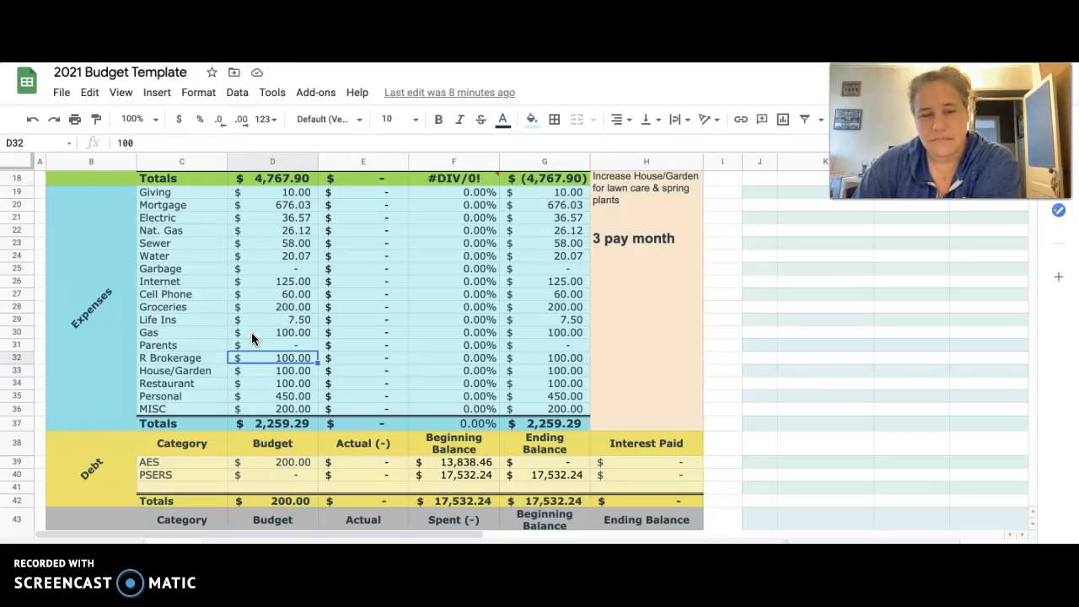
left_click(272, 371)
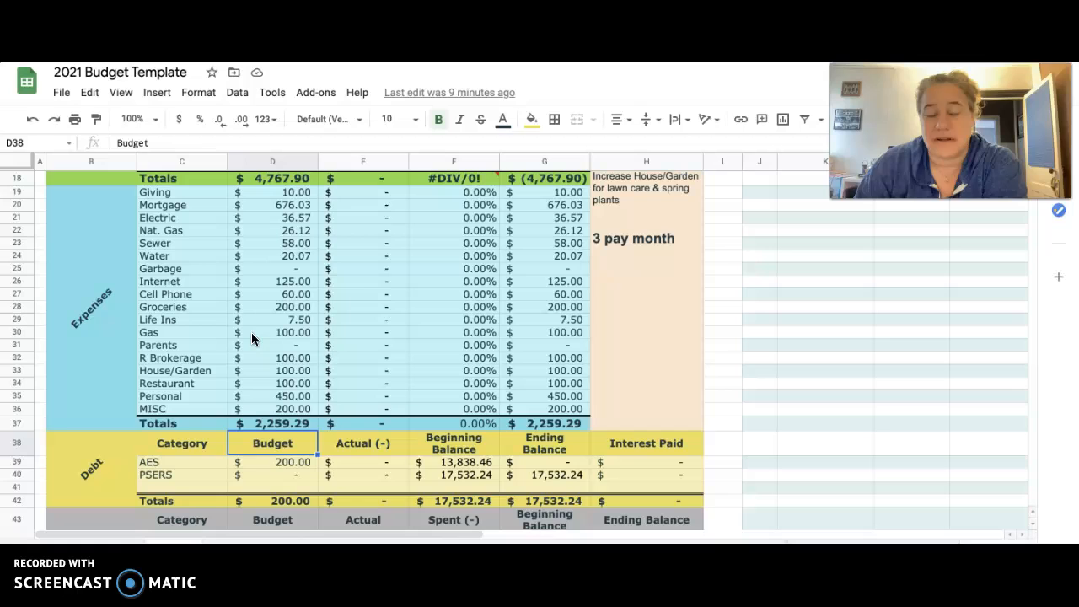
left_click(273, 461)
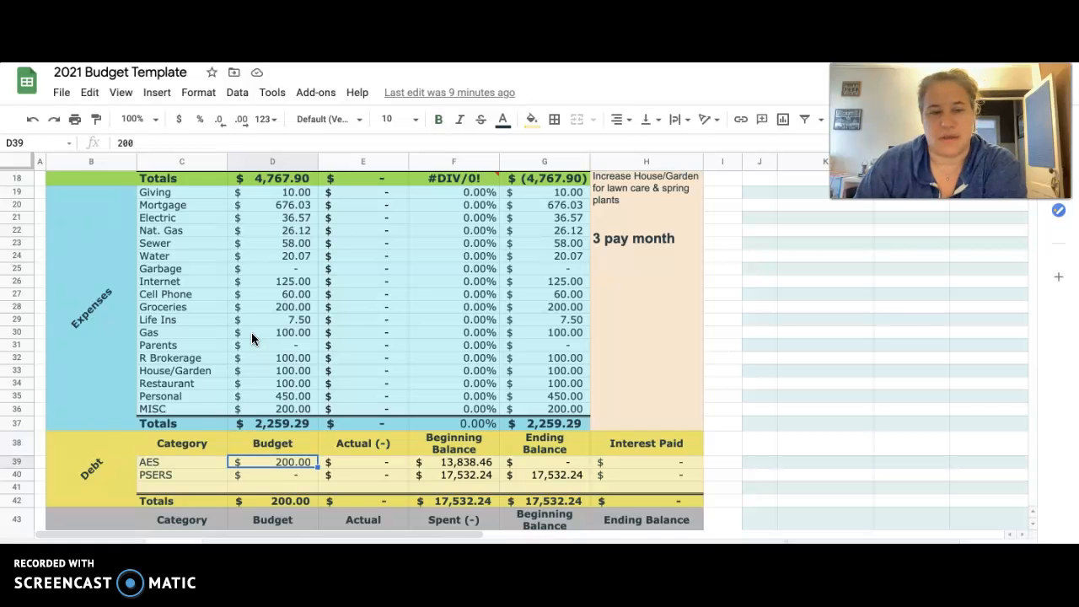
left_click(272, 409)
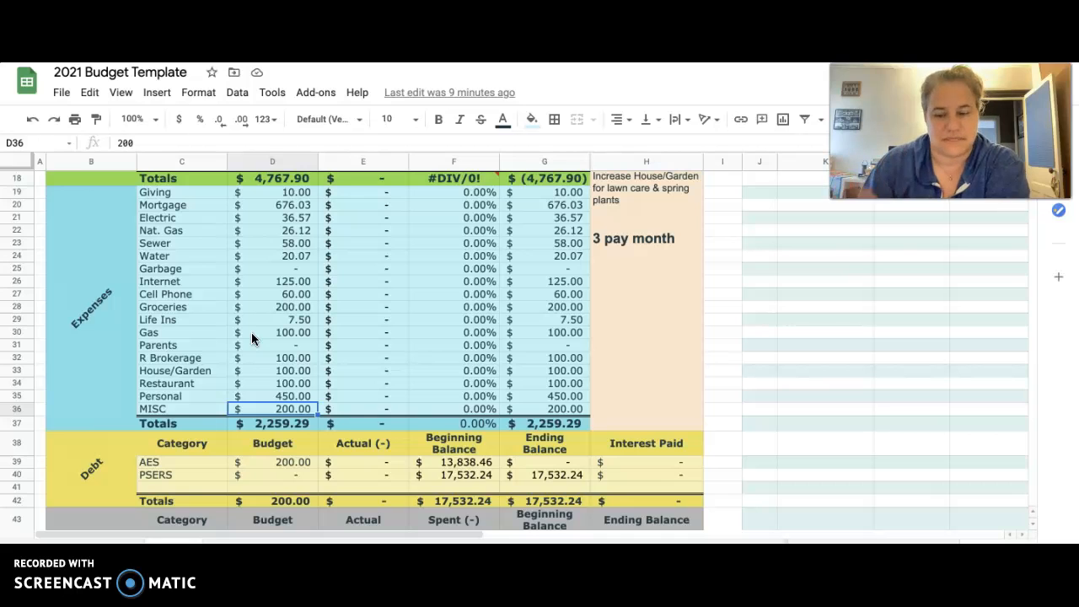
left_click(273, 423)
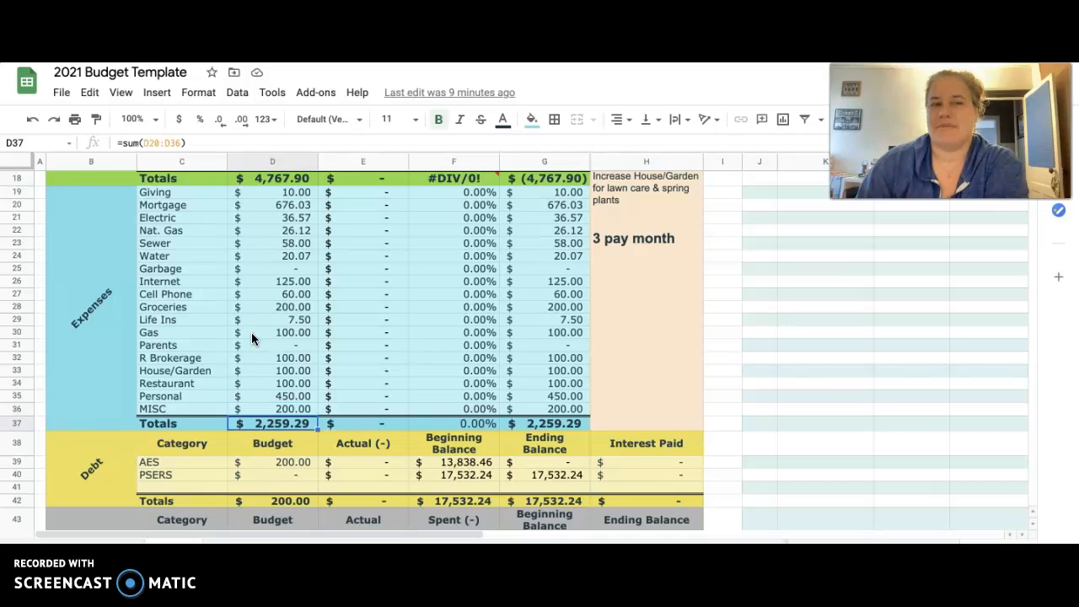
left_click(273, 443)
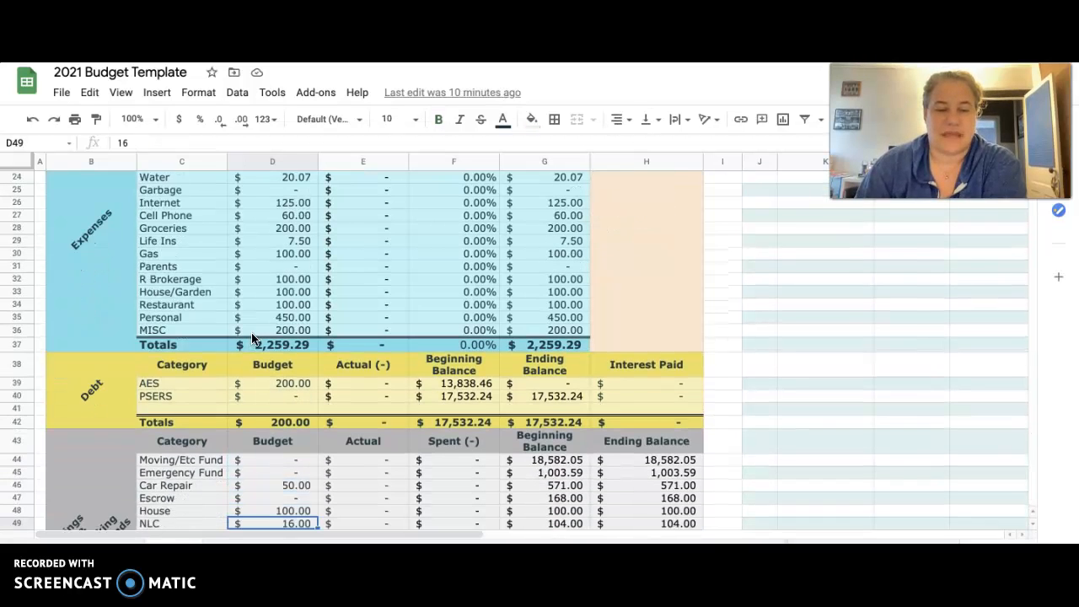
Inspect the Car Repair and Escrow fund budgets, actuals and where the beginning balance comes from.
scroll("down", 3)
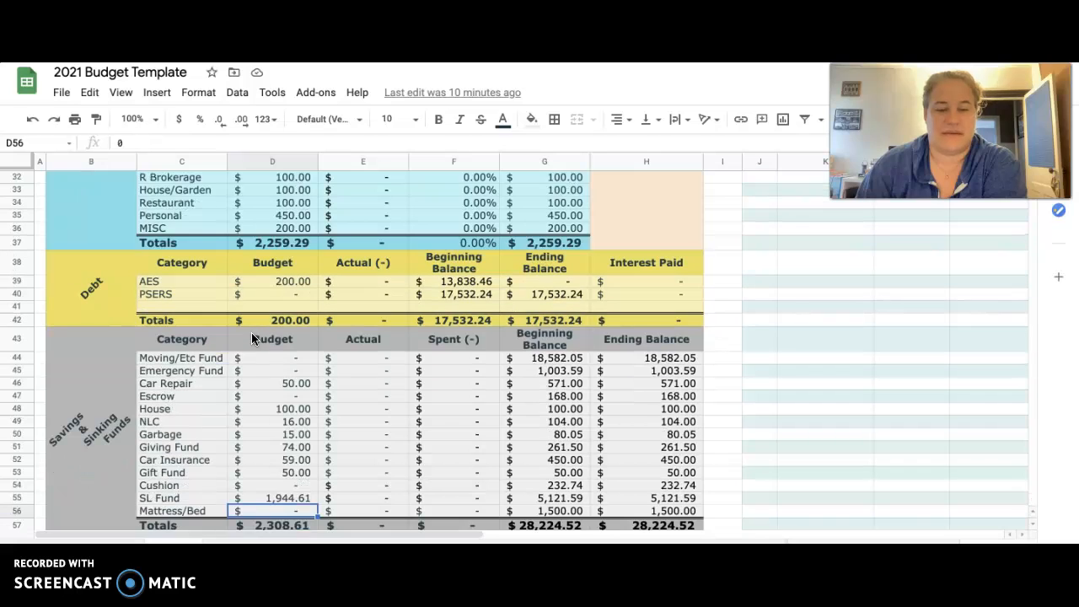
left_click(273, 383)
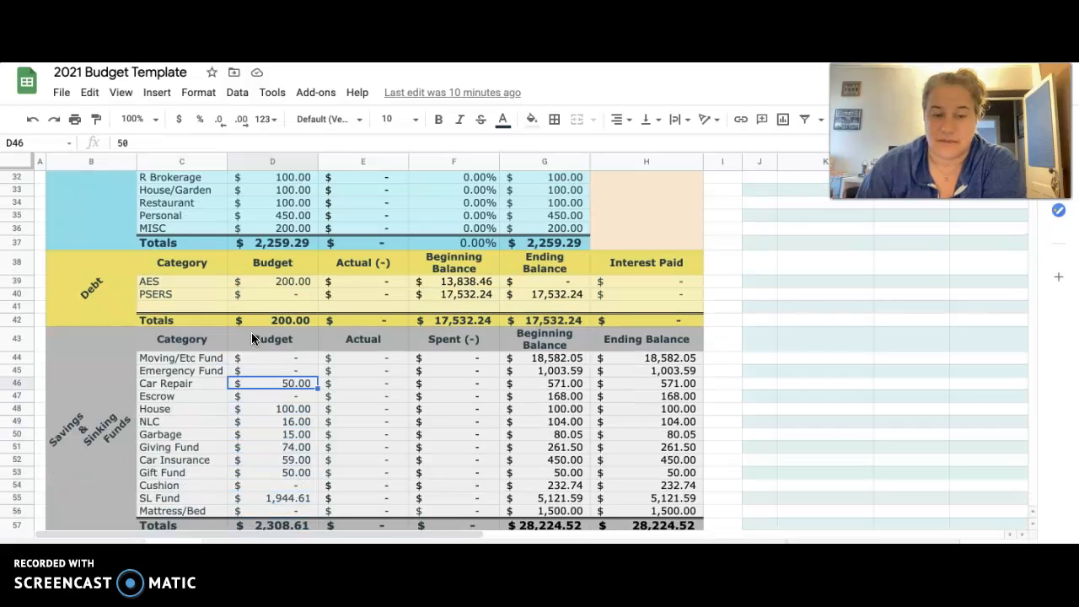
left_click(362, 383)
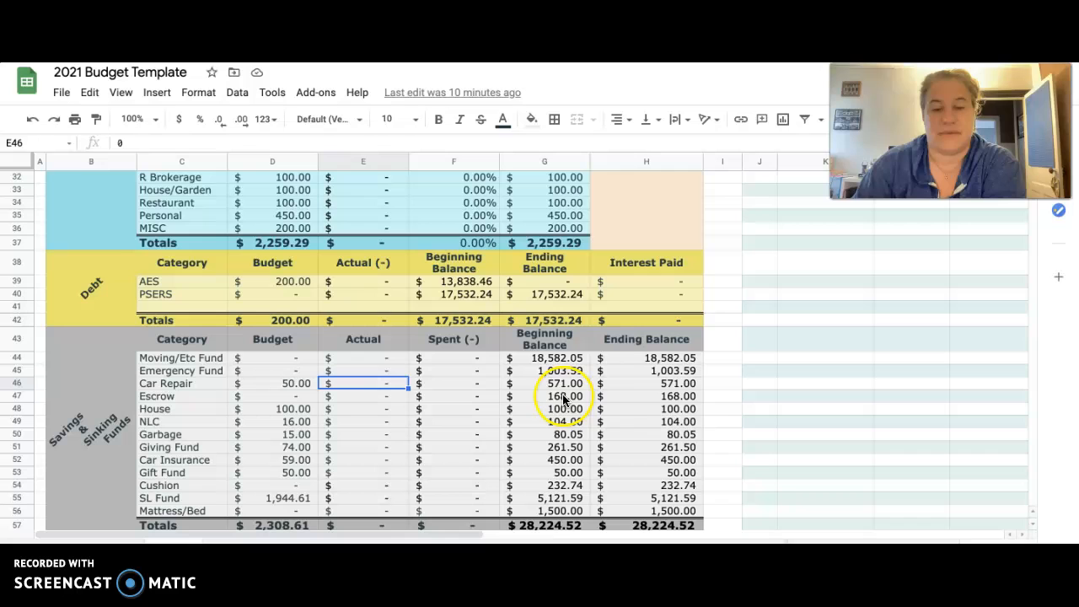
mouse_move(628, 339)
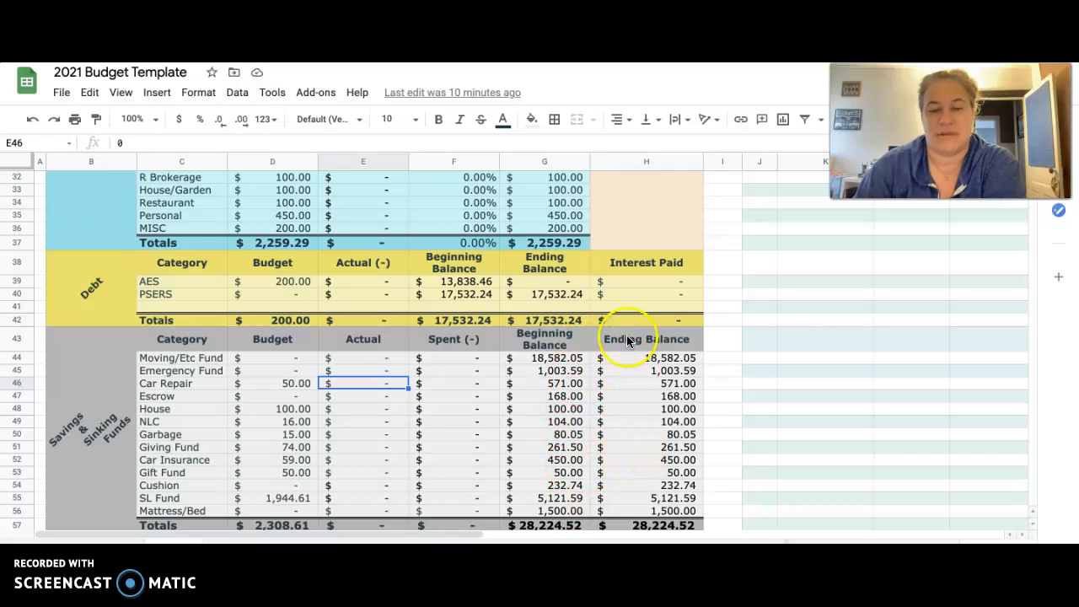
mouse_move(540, 345)
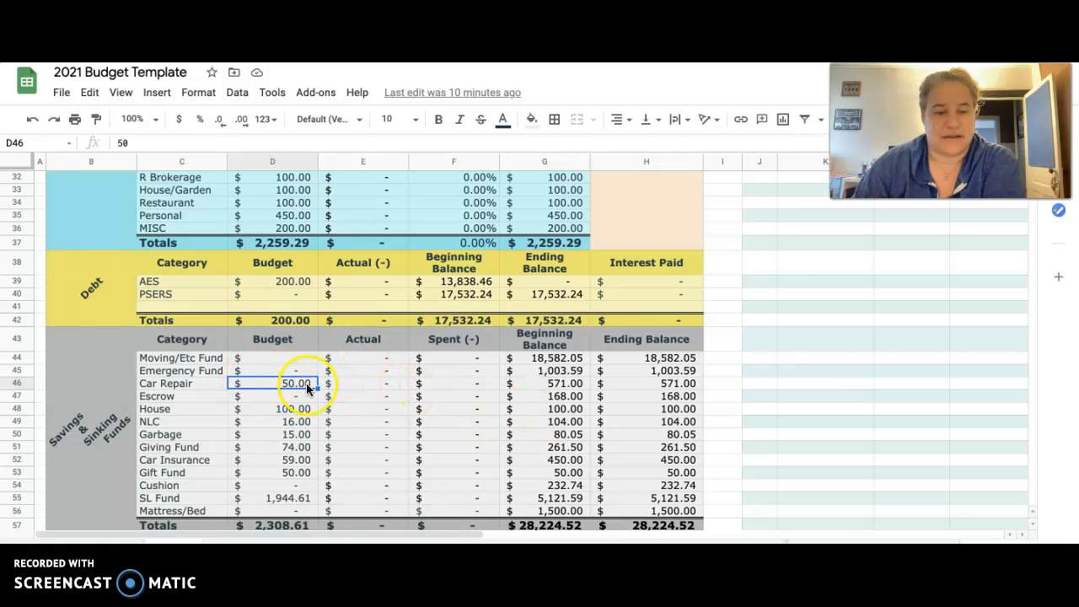
left_click(362, 395)
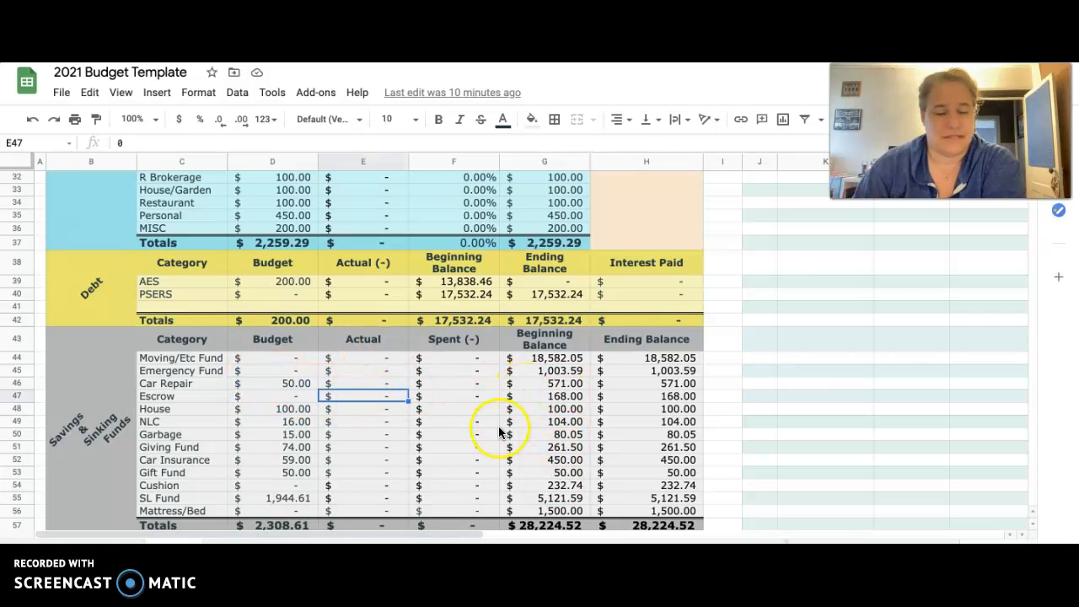
left_click(272, 383)
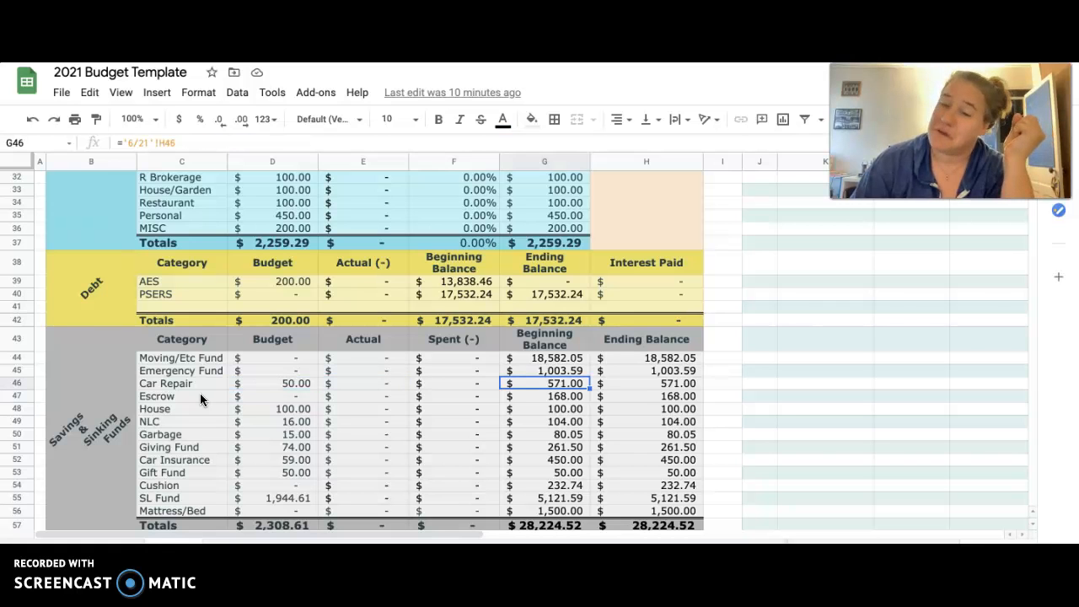
Inspect the House, Escrow, NLC and Gift Fund budgets and the Car Insurance spent formula.
left_click(273, 409)
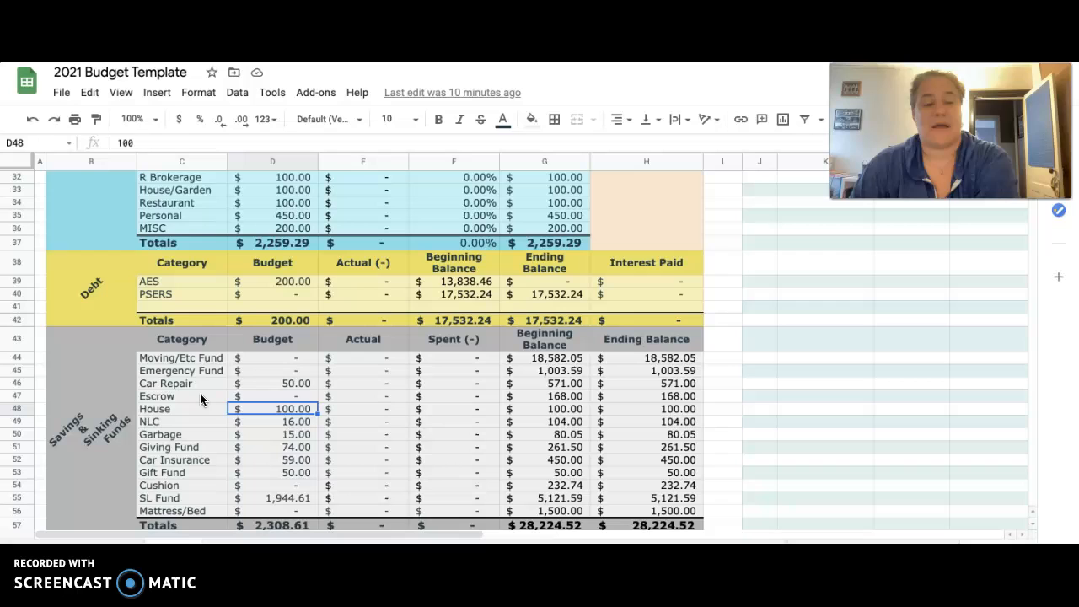
left_click(272, 384)
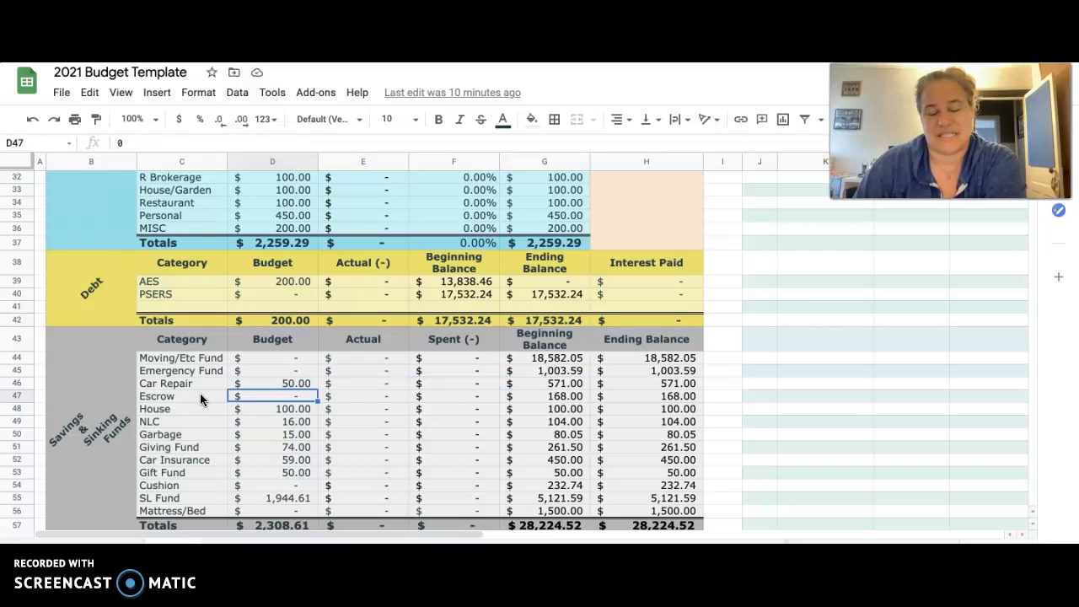
left_click(272, 408)
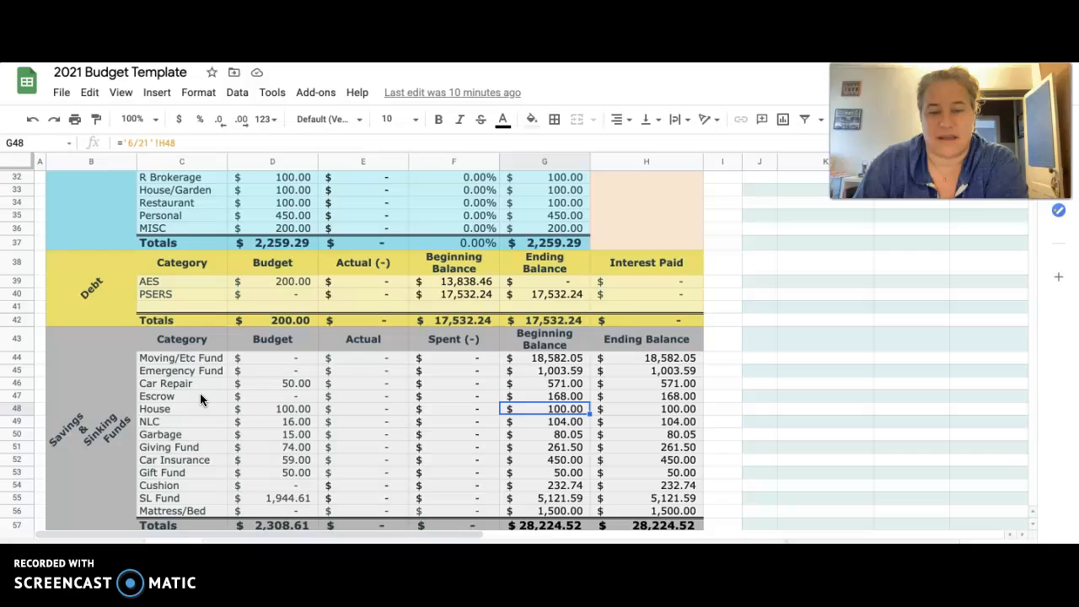
left_click(272, 409)
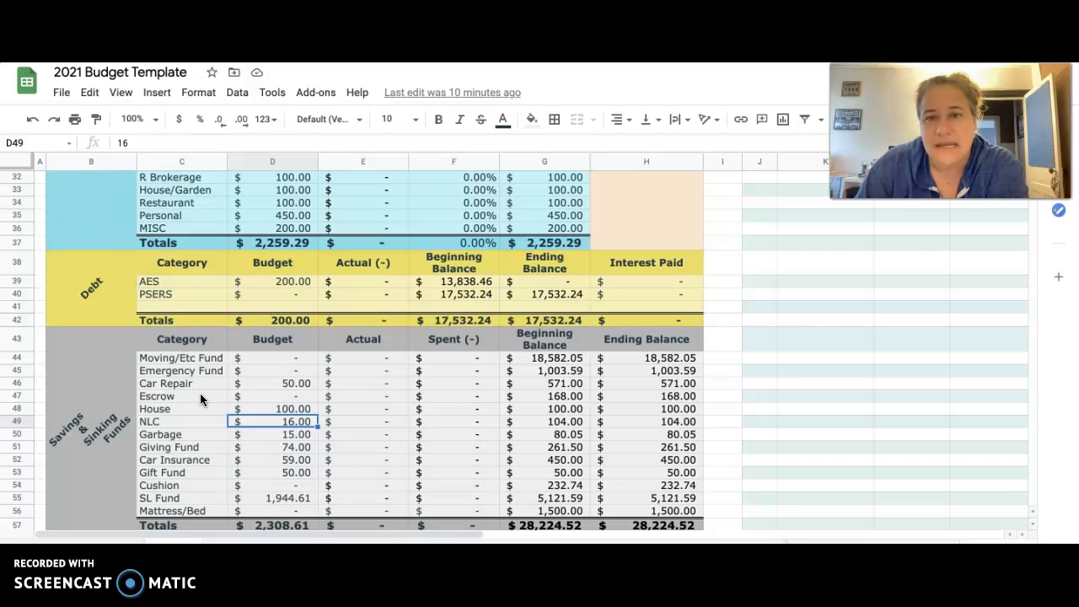
left_click(272, 409)
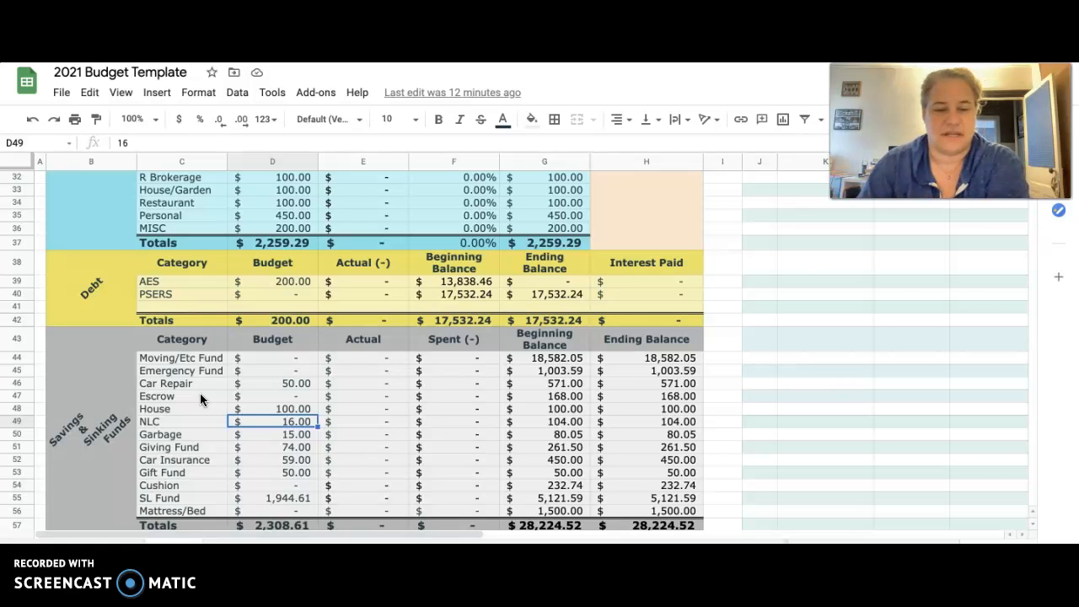
left_click(272, 434)
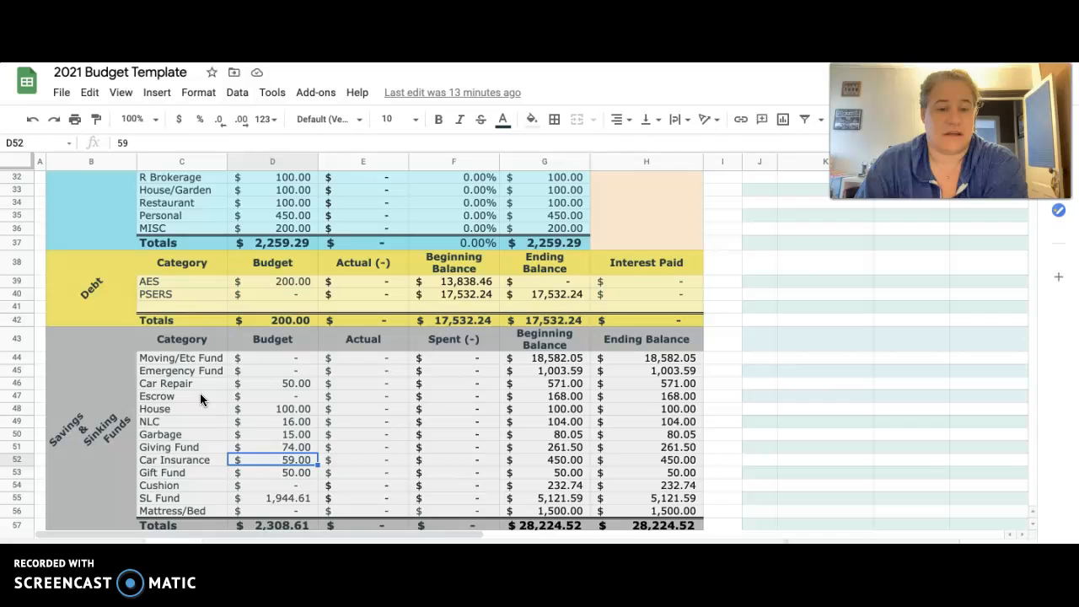
left_click(453, 459)
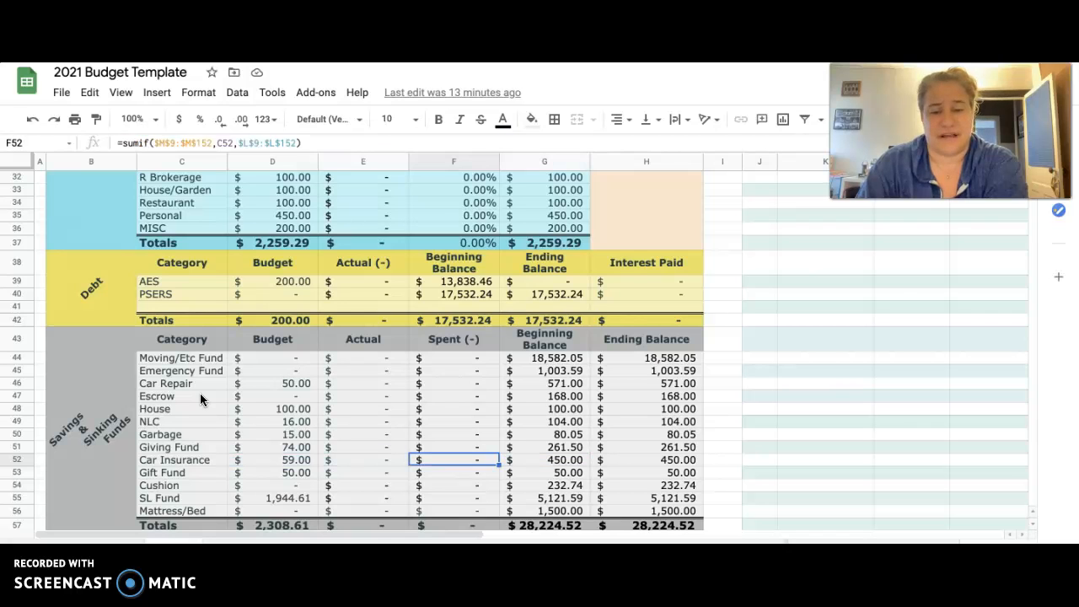
left_click(272, 460)
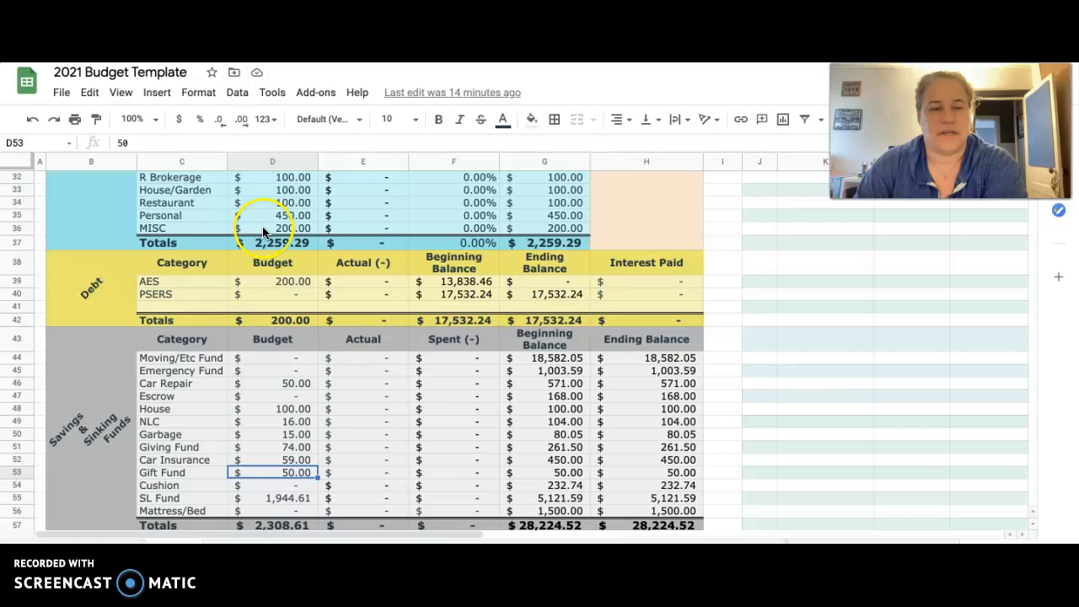
mouse_move(299, 325)
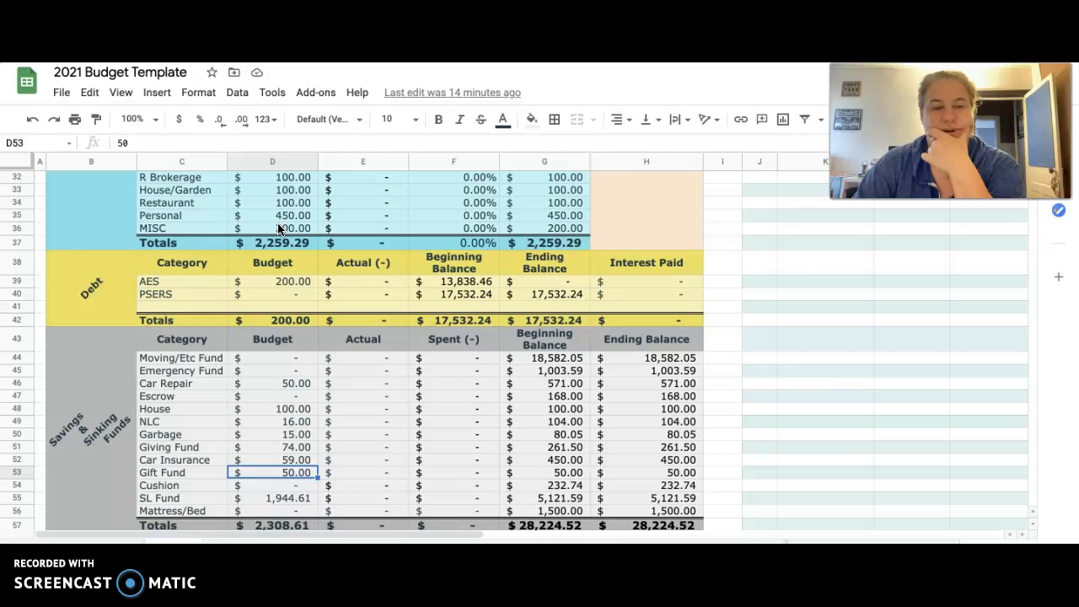
Raise the MISC budget to 600 and reduce the SL Fund budget to 1,544.61 so Remaining reads 0.
left_click(272, 228)
type("600")
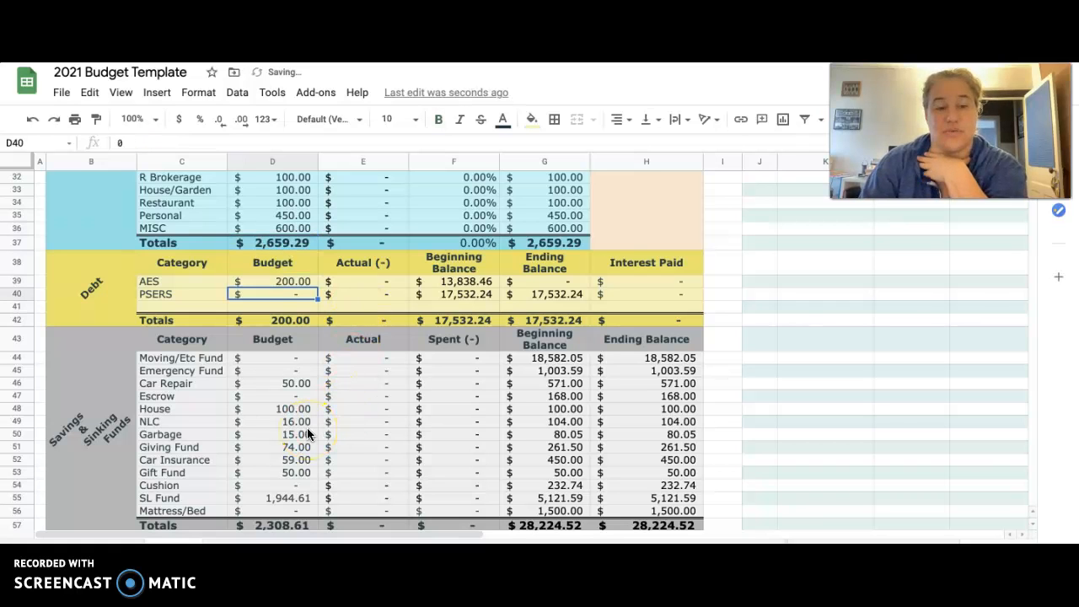
left_click(272, 214)
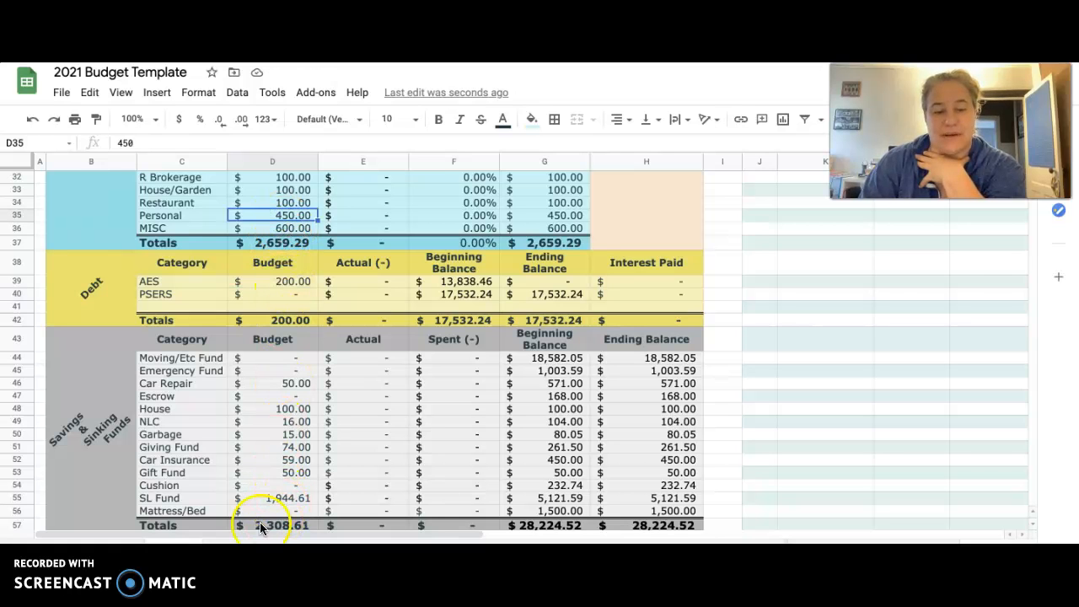
scroll("down", 3)
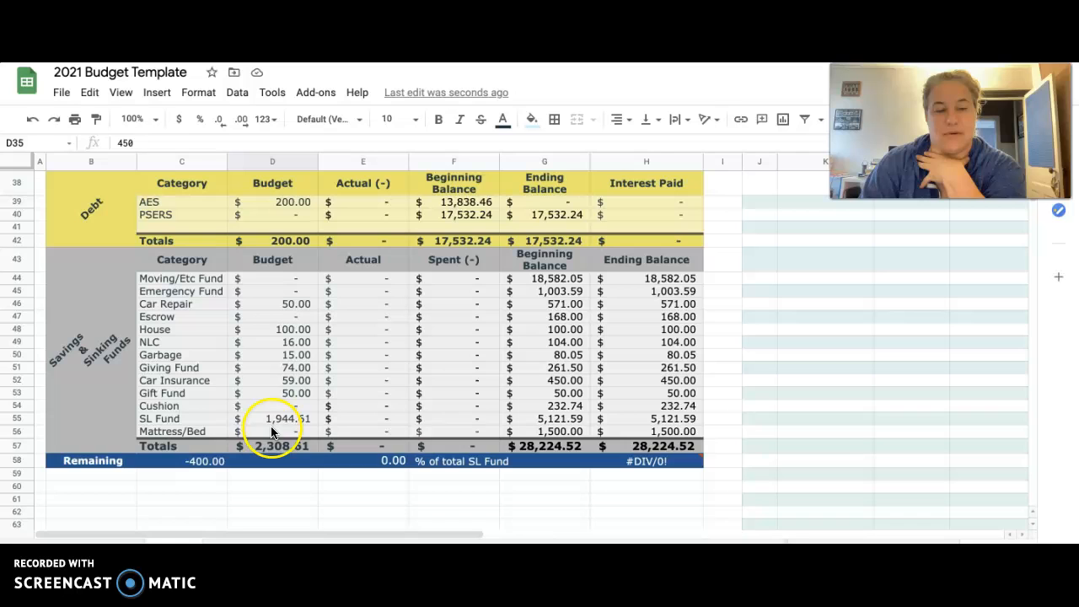
key("Delete")
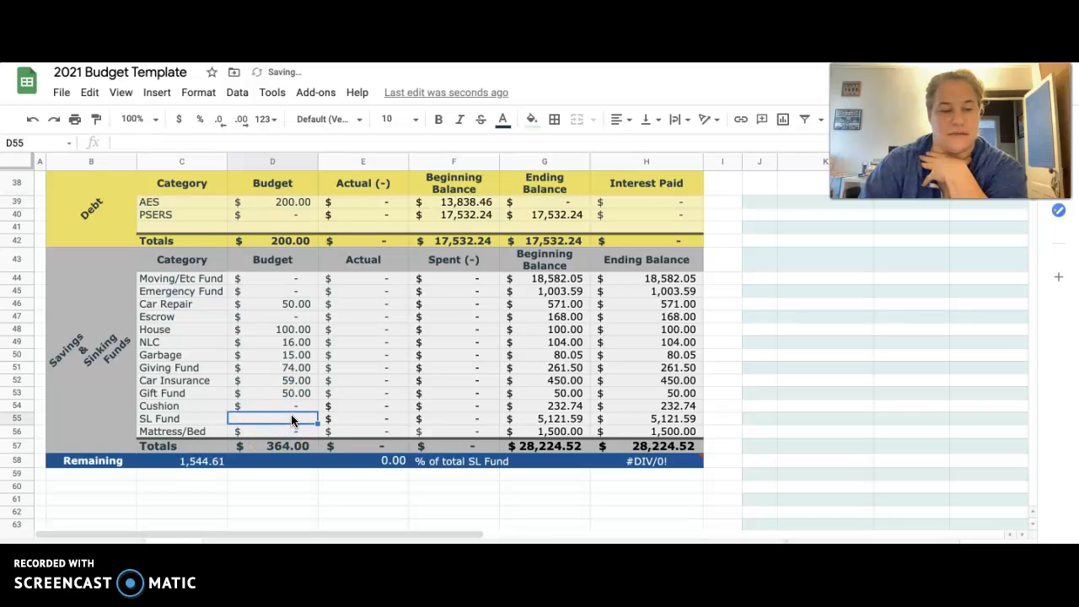
type("1544.61")
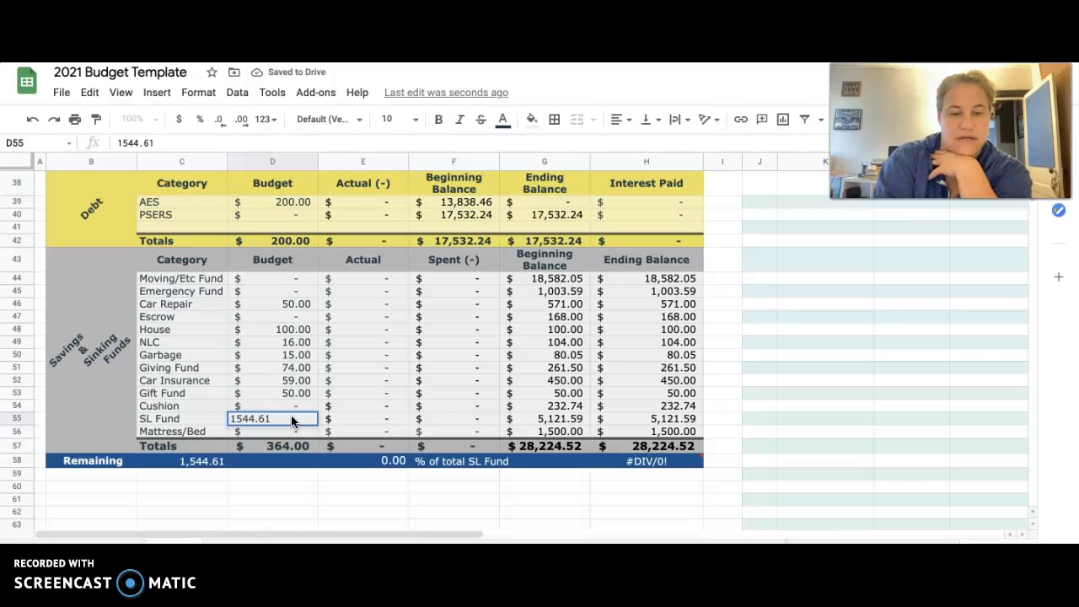
key("enter")
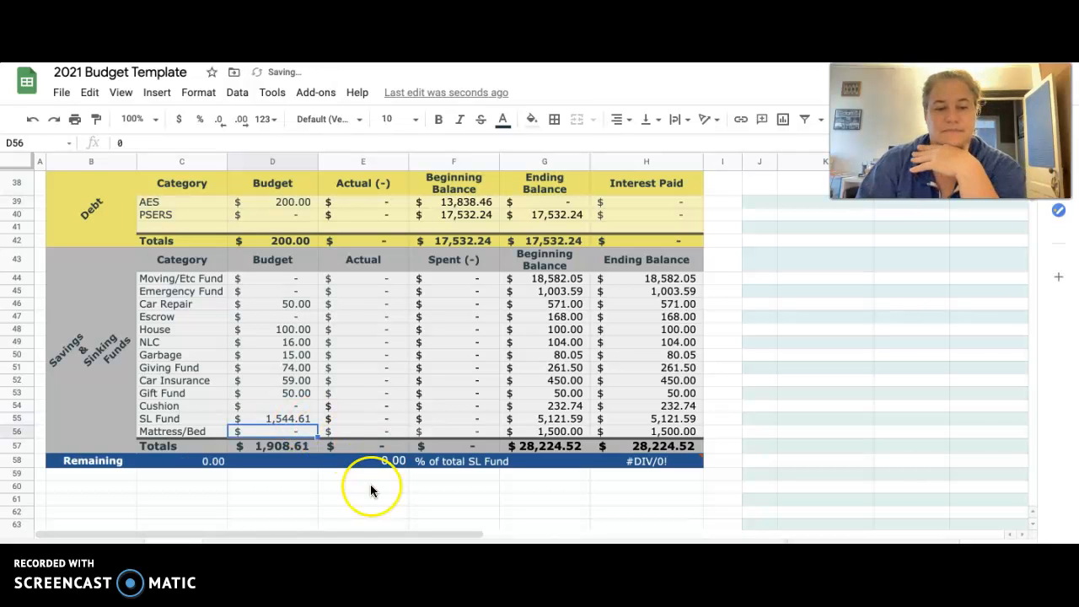